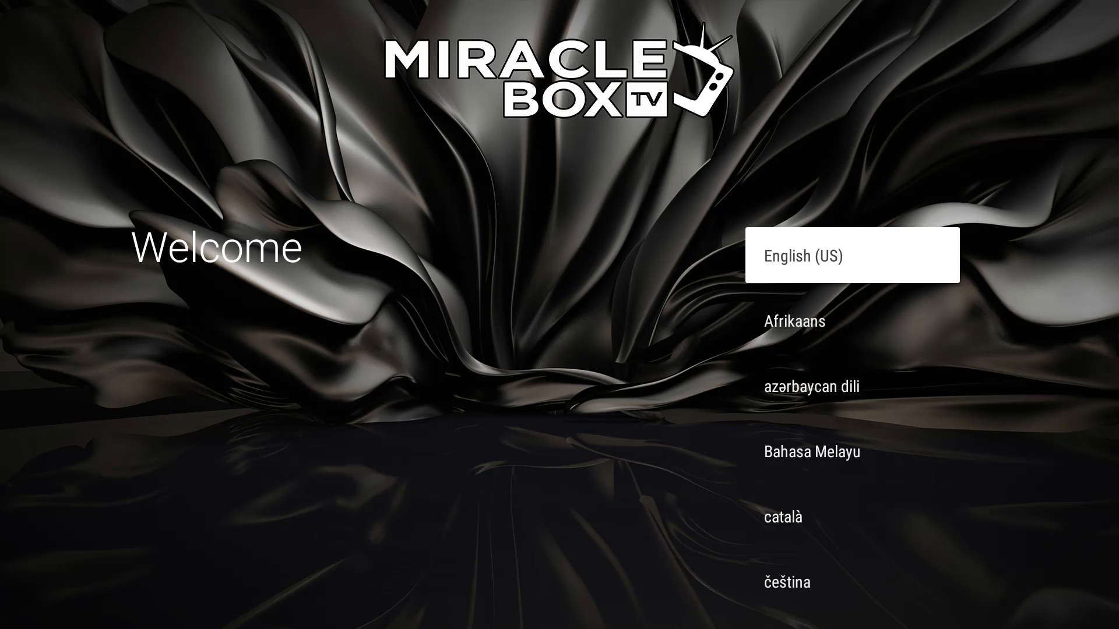
Select English (US) on the Welcome screen to reach phone-assisted setup
click(852, 255)
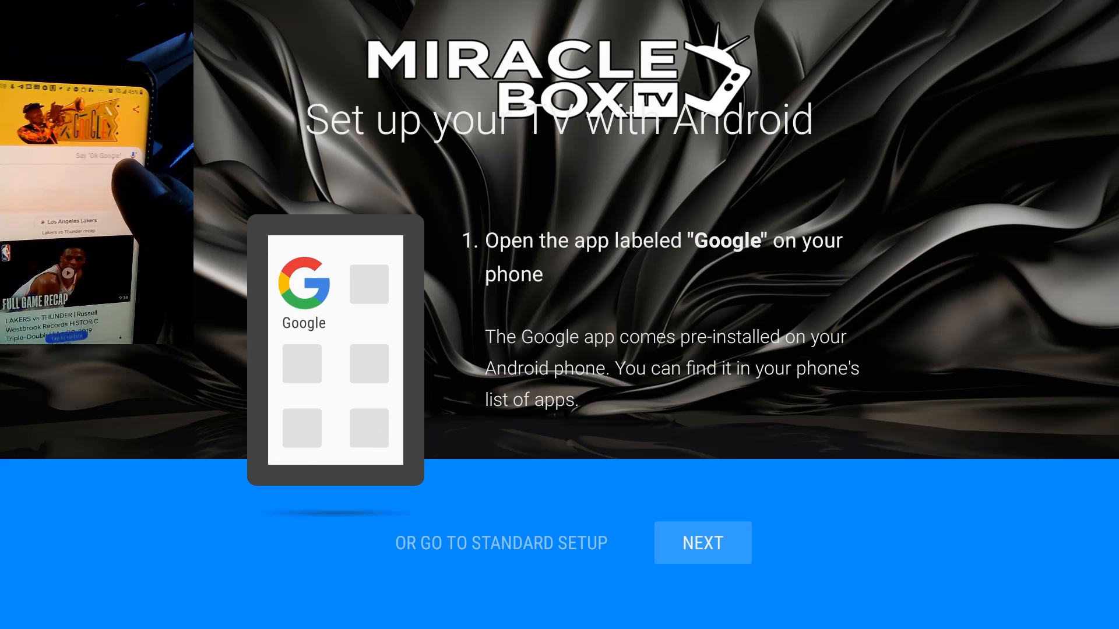
Continue past the Google app step until internet and Google account are connected
click(702, 543)
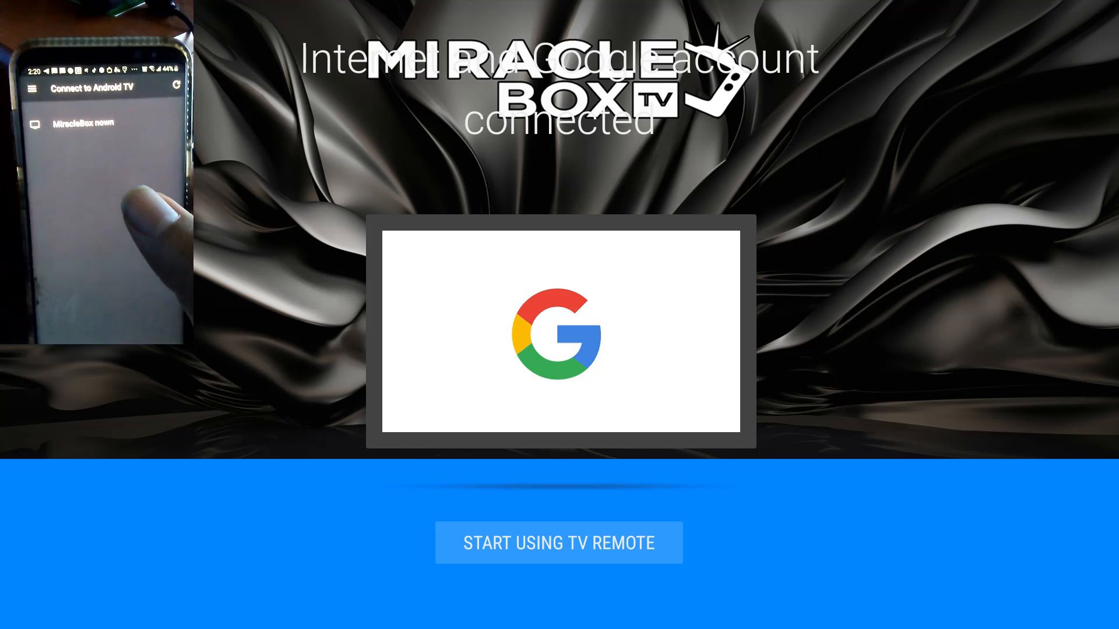
Start remote pairing and enter the on-screen code in the phone's Android TV Remote app
click(558, 543)
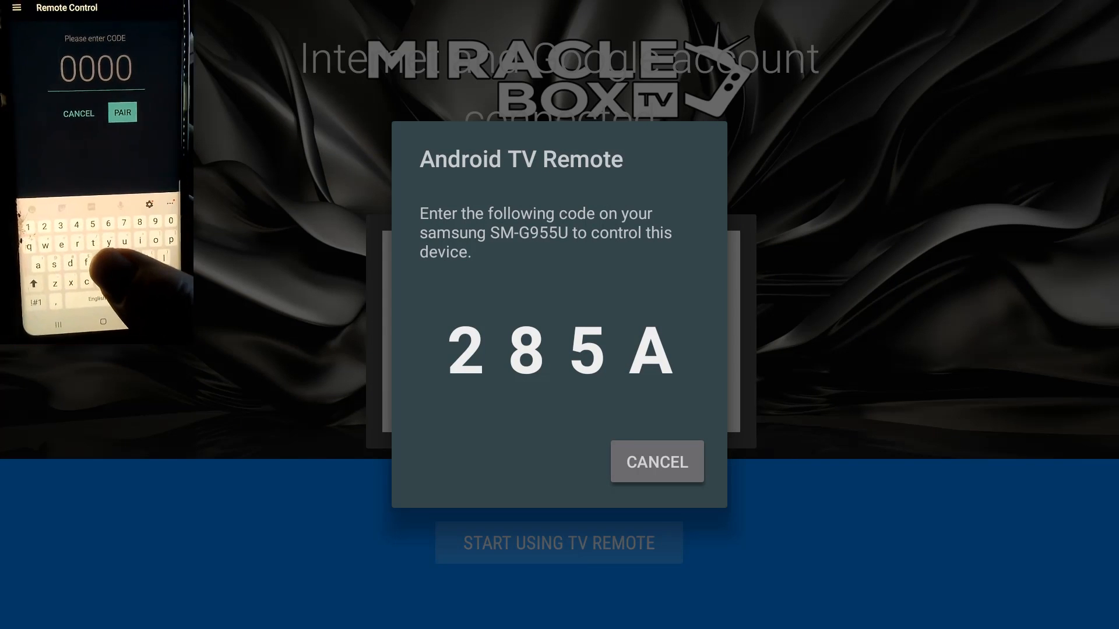
text(2)
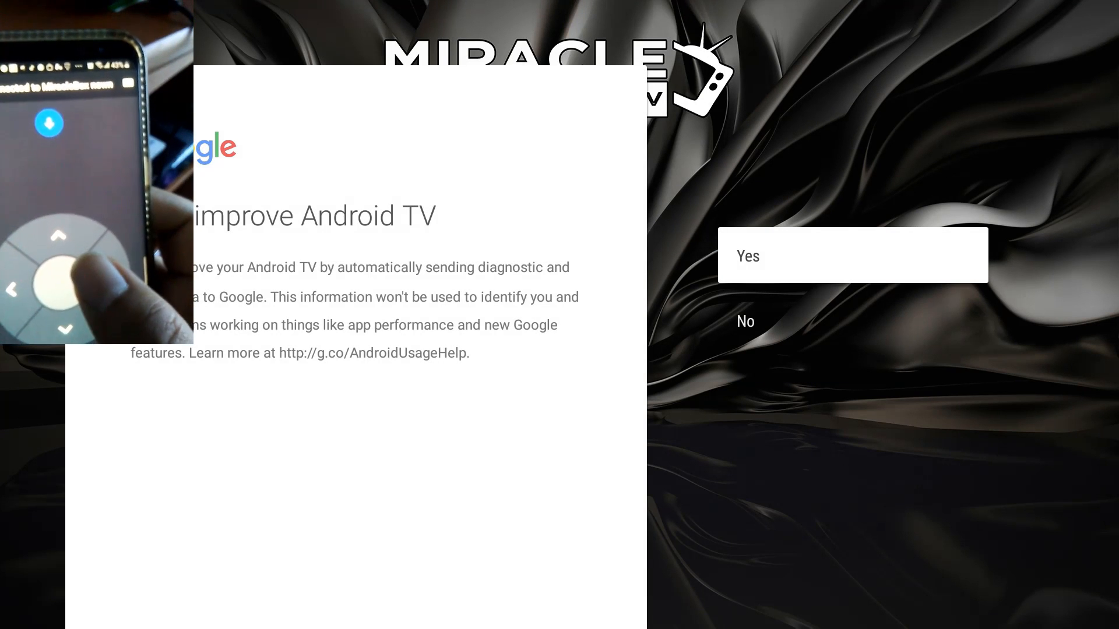
Agree to share diagnostics with Google and finish the initial setup
click(852, 255)
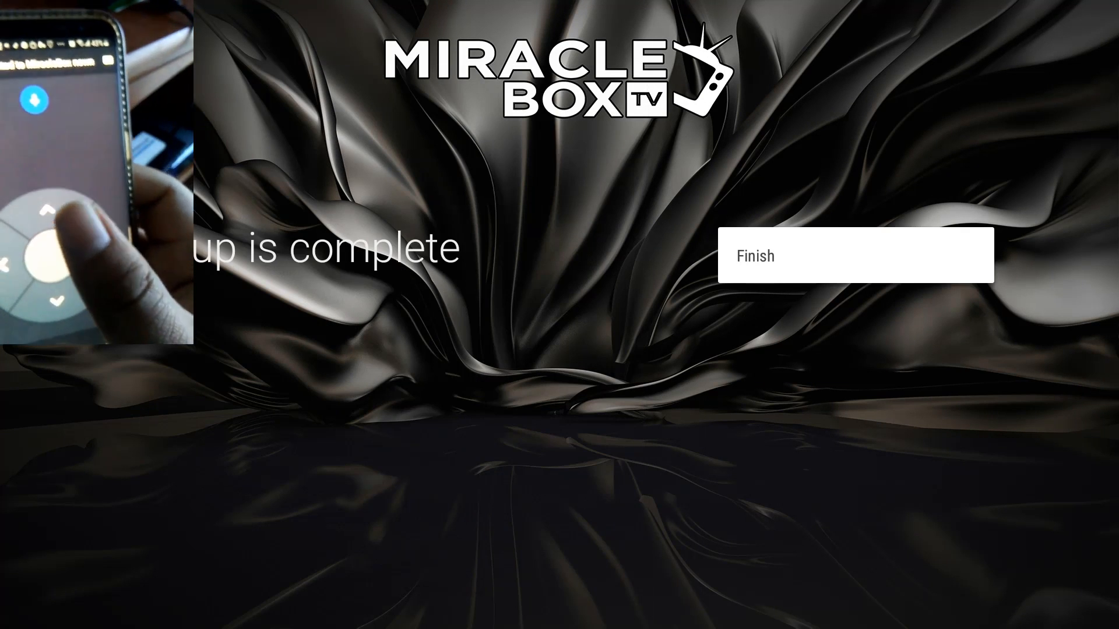
click(856, 256)
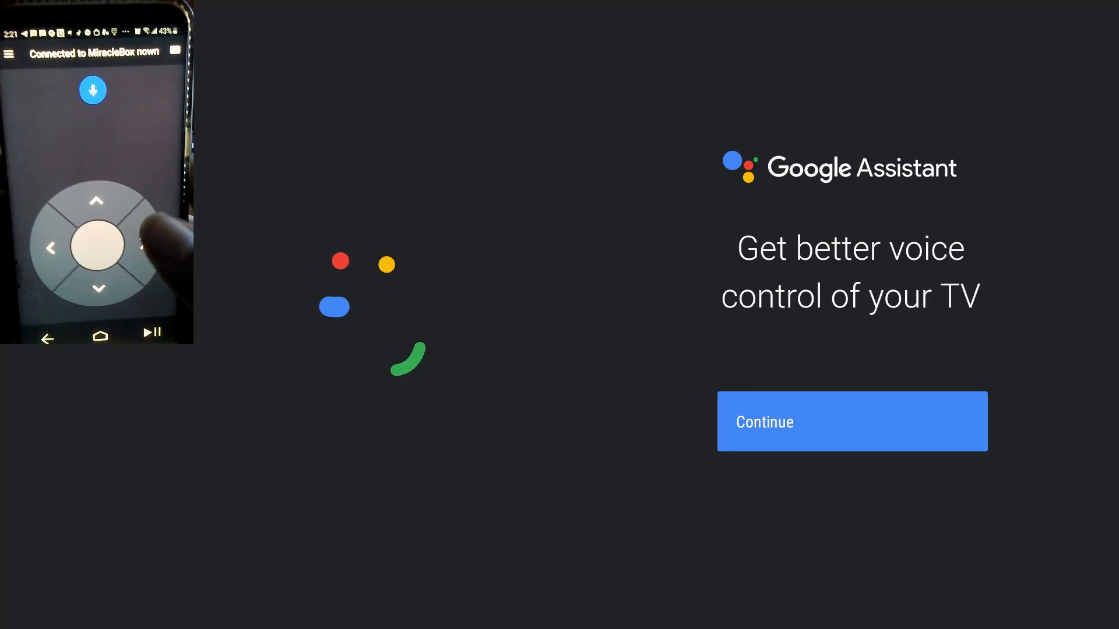
Accept Google Assistant and continue through to the home launcher
click(851, 420)
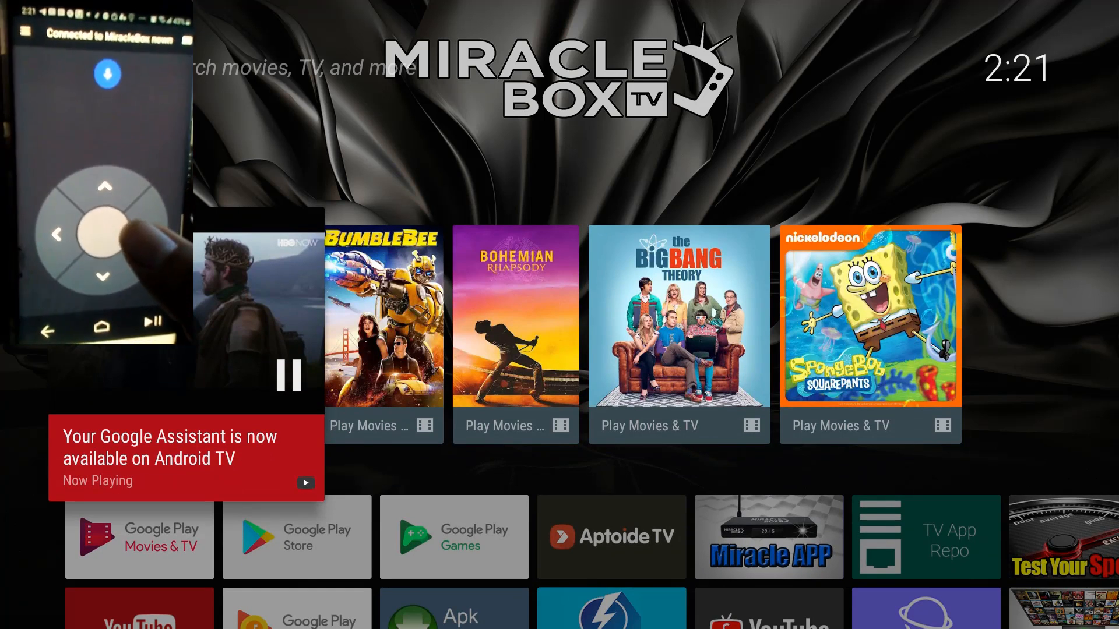
Issue a voice search, then launch Test Your Speed from the Apps row
key(assistant)
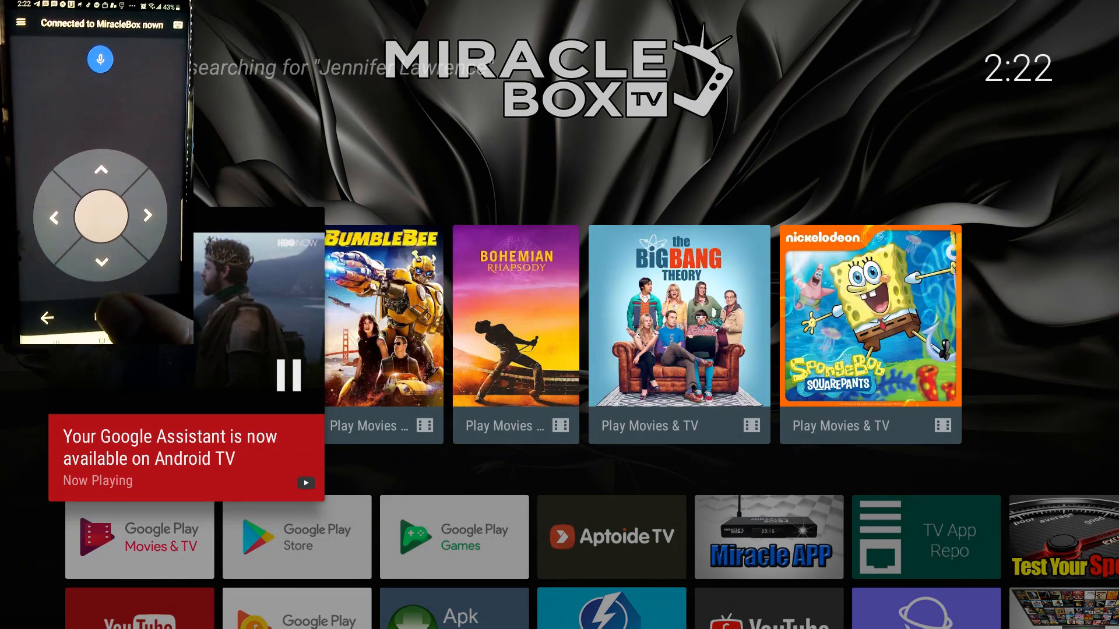
scroll(down, 3)
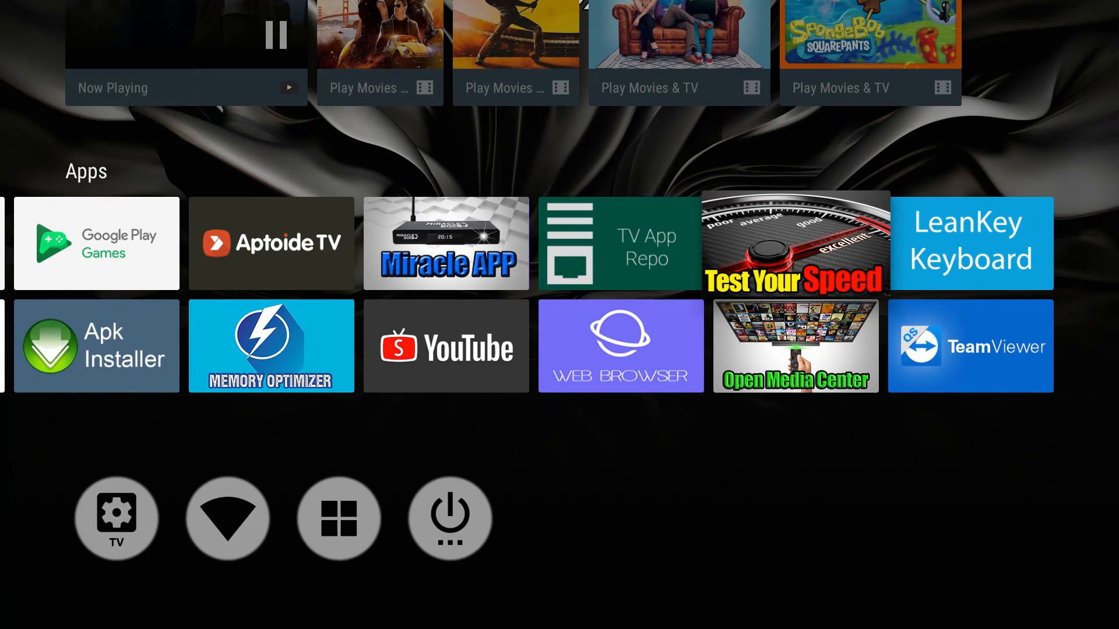
click(794, 244)
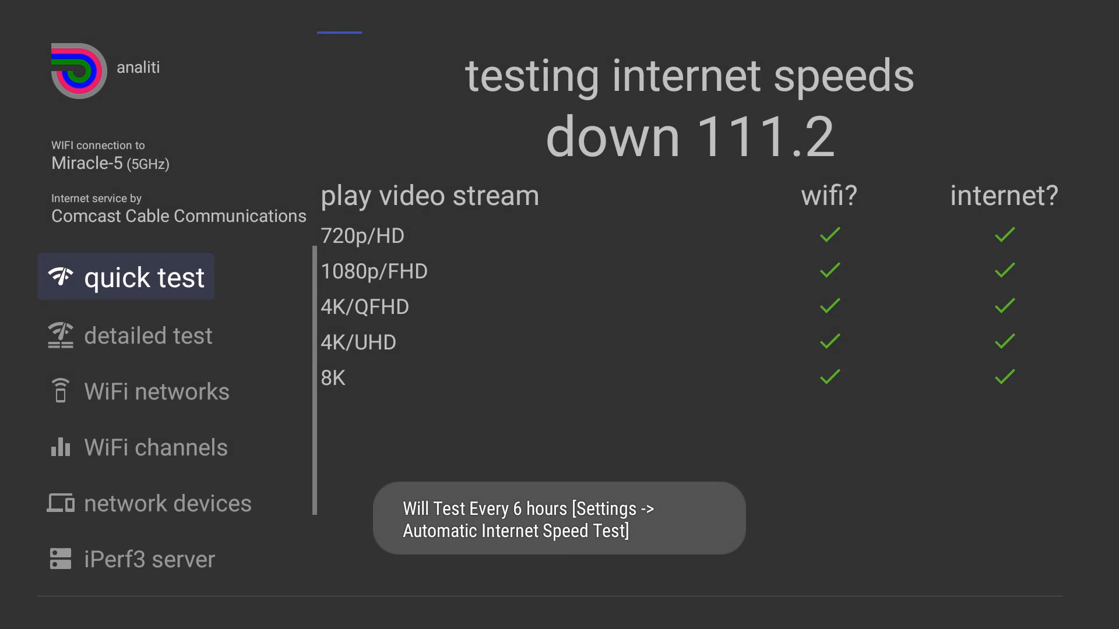